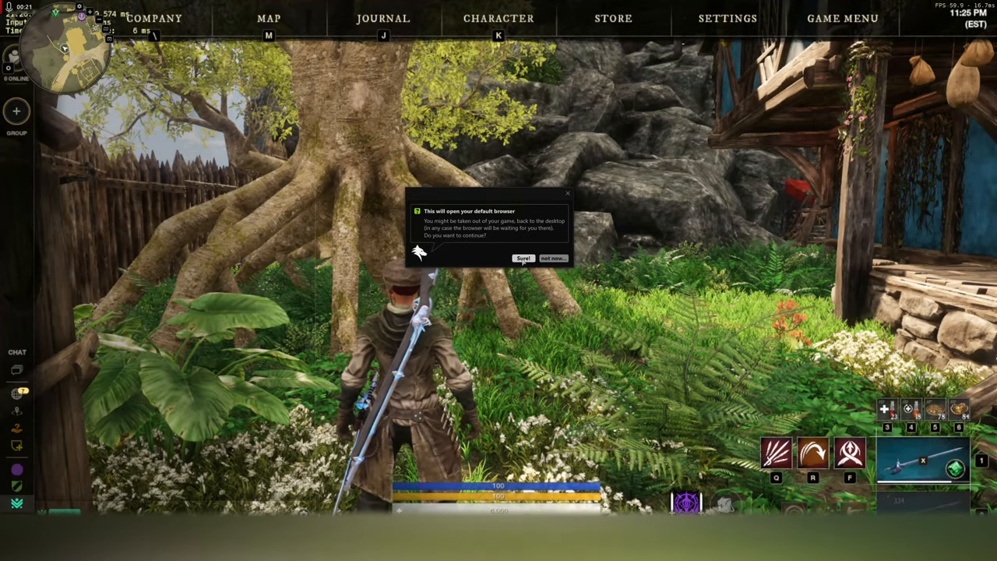
Accept the browser prompt to open newworldminimap.com
{"action": "left_click", "coordinate": [553, 258]}
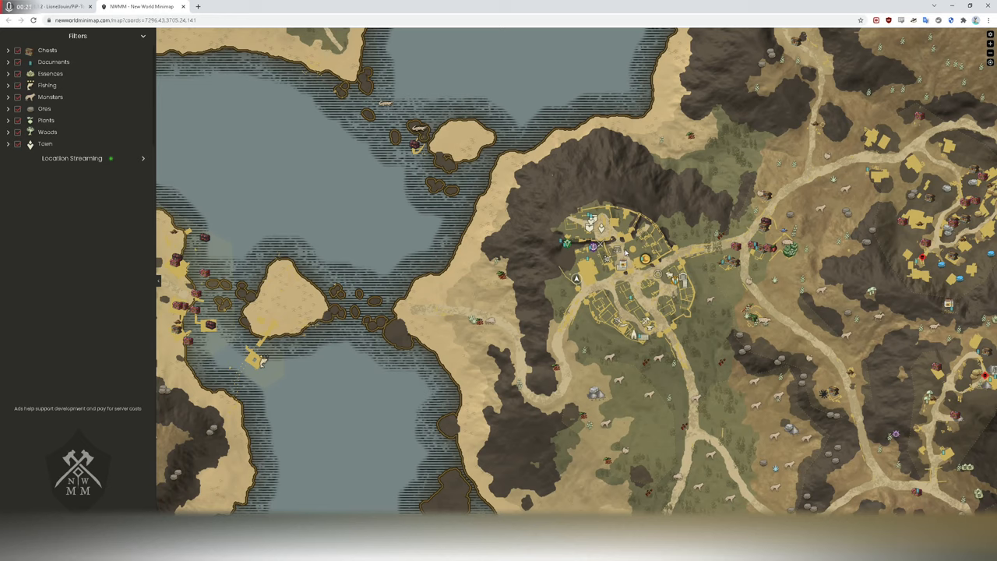
{"action": "mouse_move", "coordinate": [576, 285]}
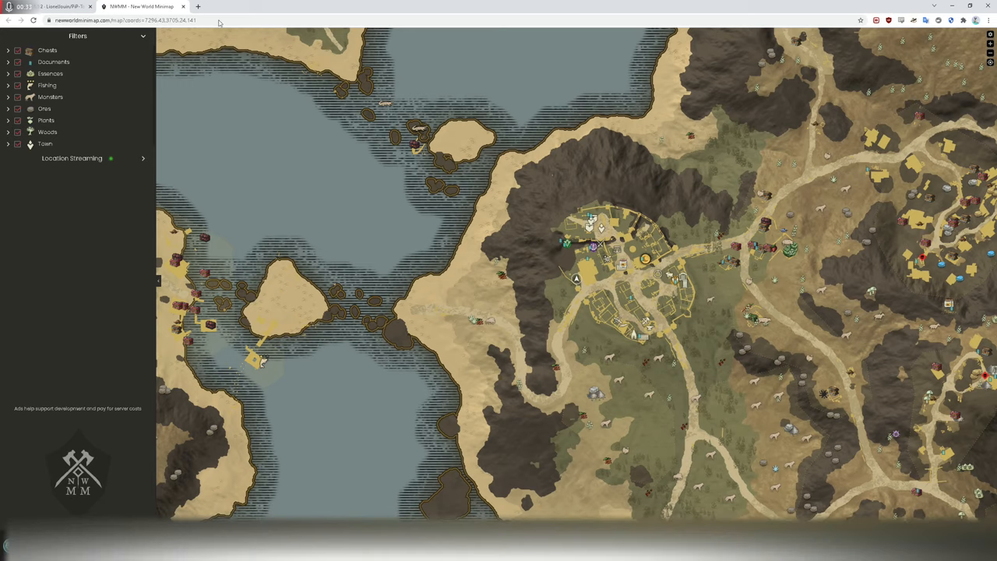
View the PiP-Tool 1.1.2 release page with PiP-Tool.msi, then return to the minimap tab
{"action": "left_click", "coordinate": [47, 6]}
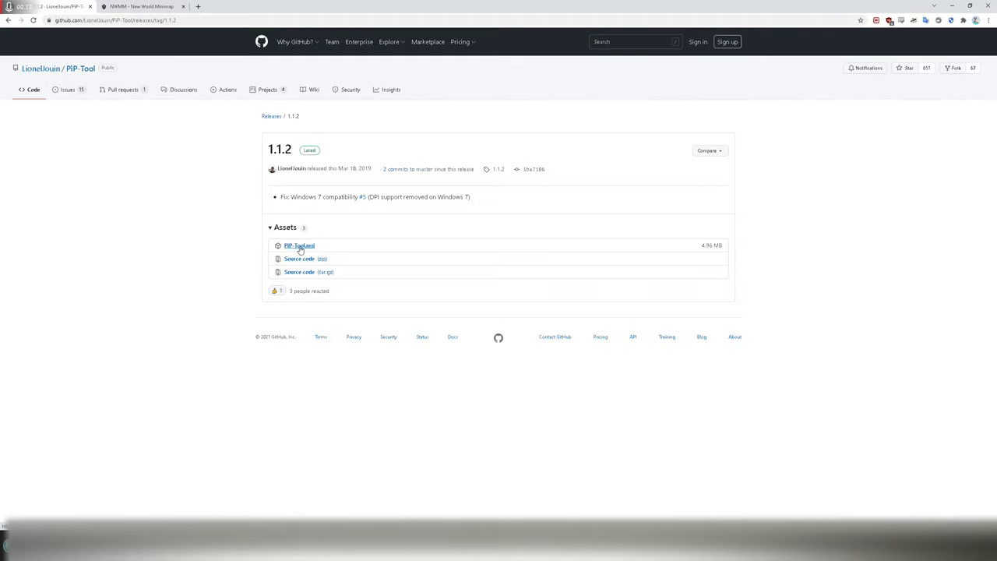
{"action": "mouse_move", "coordinate": [142, 421]}
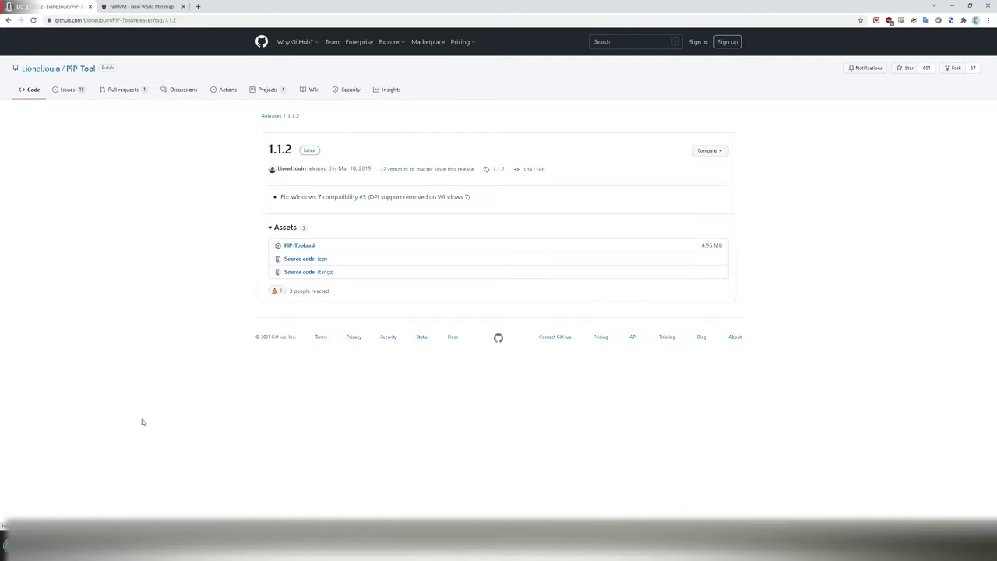
{"action": "mouse_move", "coordinate": [143, 450]}
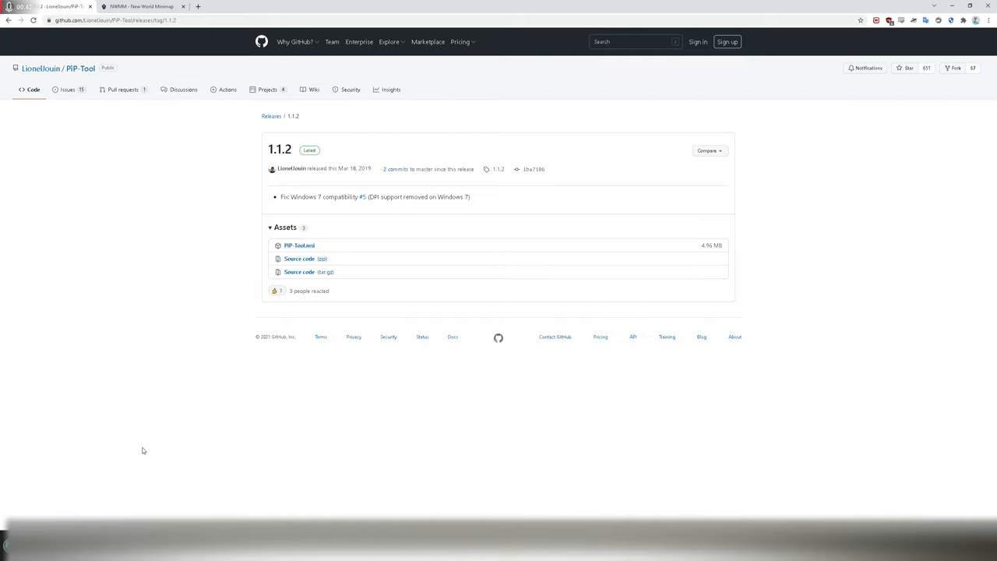
{"action": "mouse_move", "coordinate": [289, 307]}
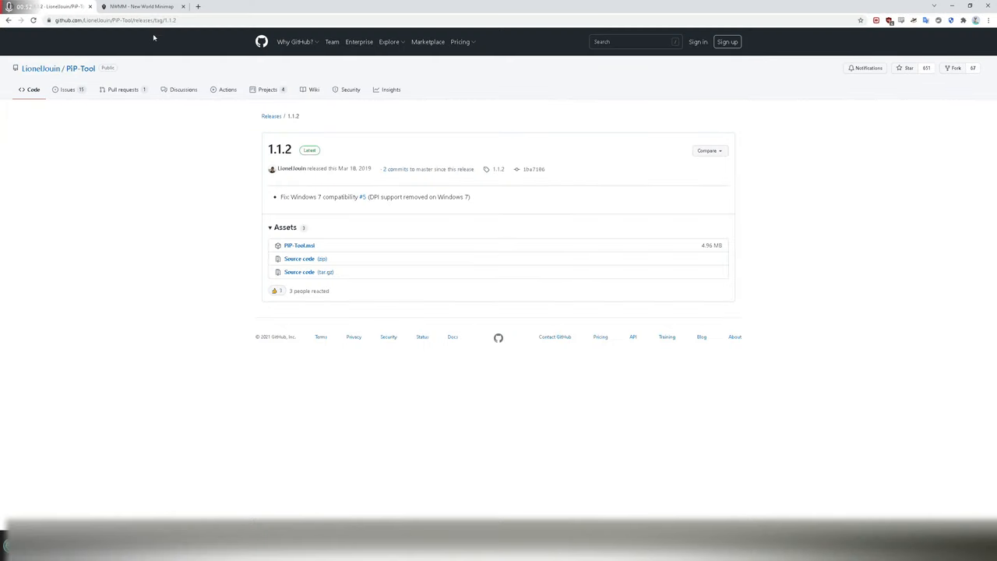
{"action": "left_click", "coordinate": [140, 7]}
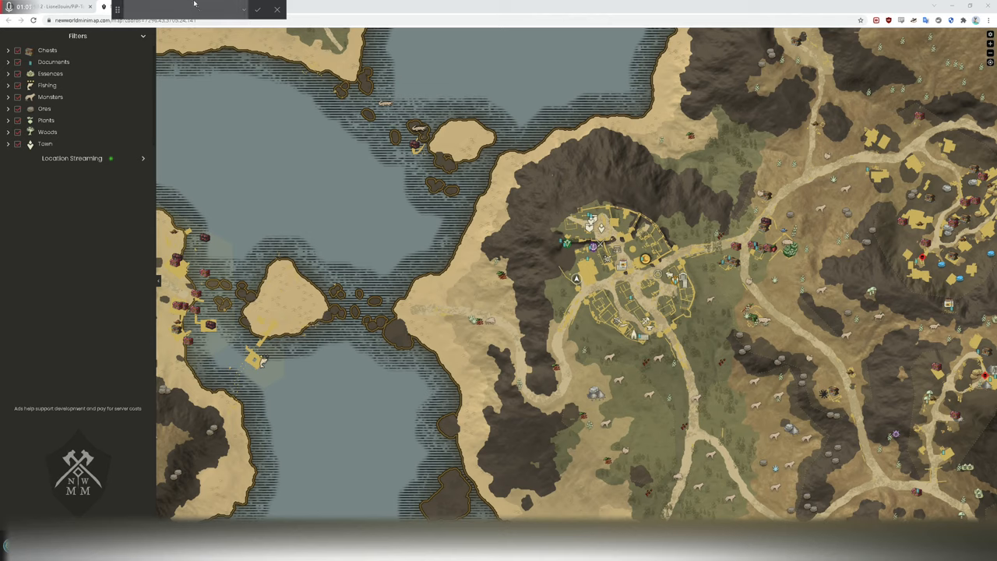
{"action": "mouse_move", "coordinate": [142, 14]}
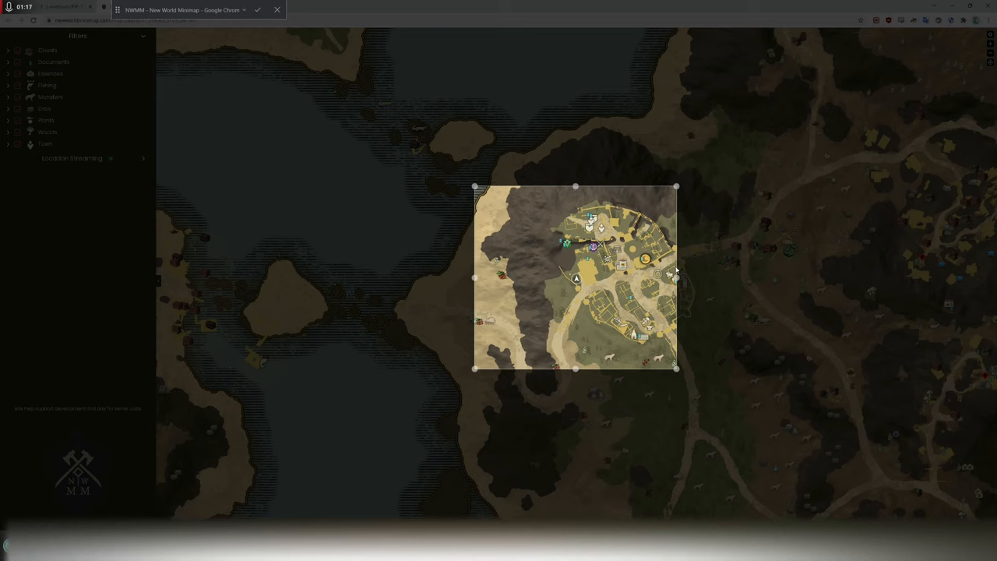
{"action": "mouse_move", "coordinate": [257, 10]}
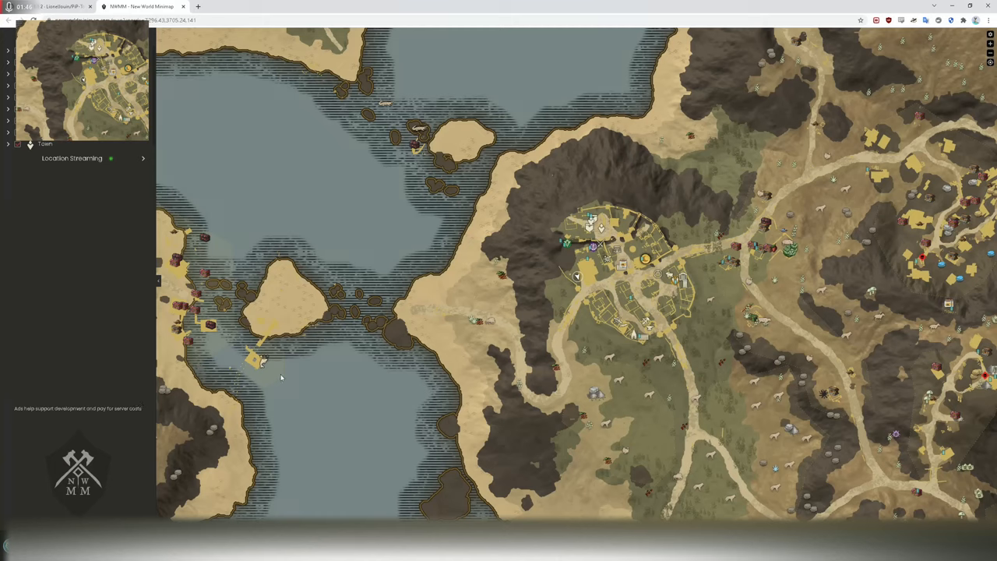
{"action": "mouse_move", "coordinate": [990, 35]}
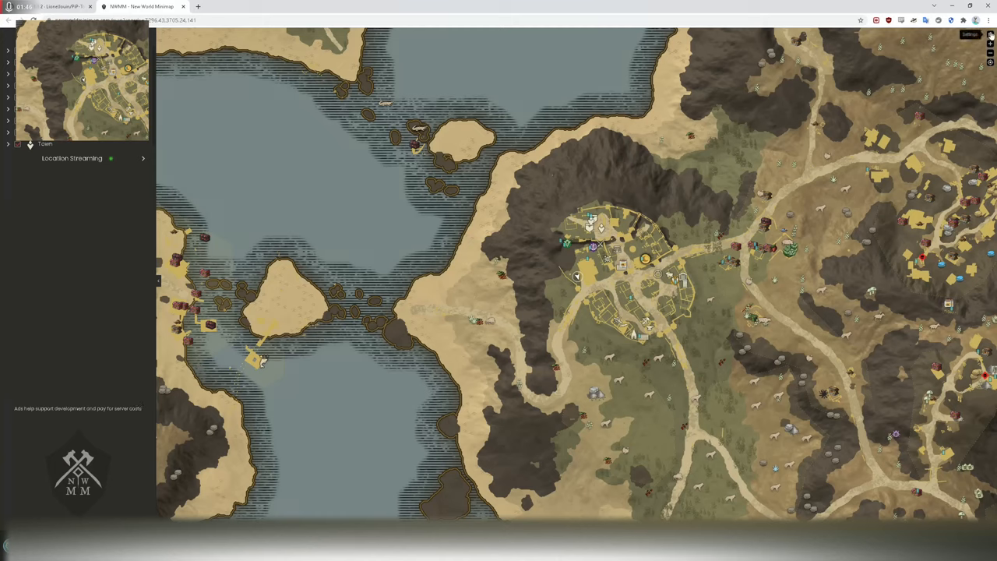
Set Auto Follow Frequency to Always in the minimap Settings and close the dialog
{"action": "left_click", "coordinate": [990, 35]}
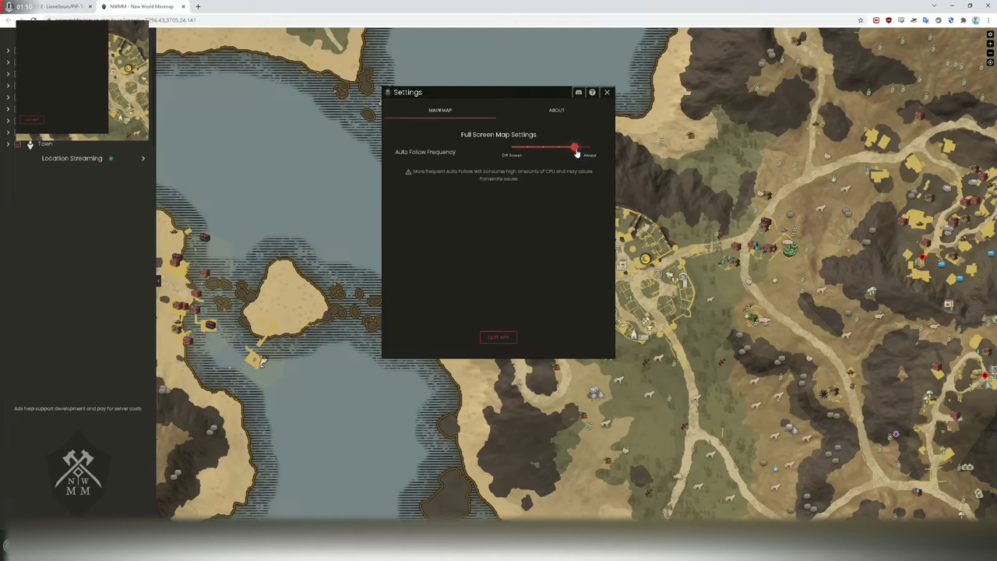
{"action": "left_click_drag", "start_coordinate": [574, 146], "coordinate": [590, 146]}
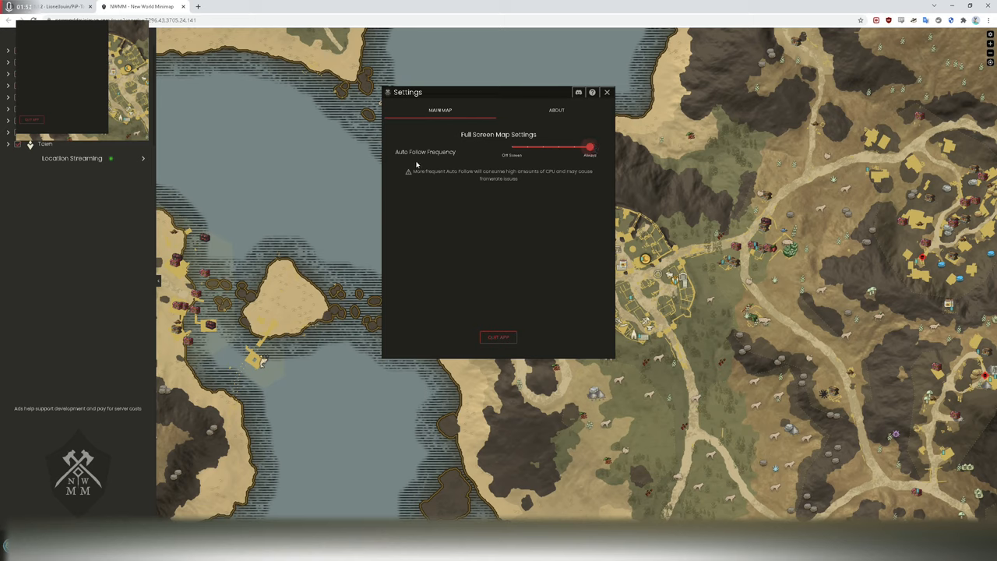
{"action": "left_click", "coordinate": [607, 92]}
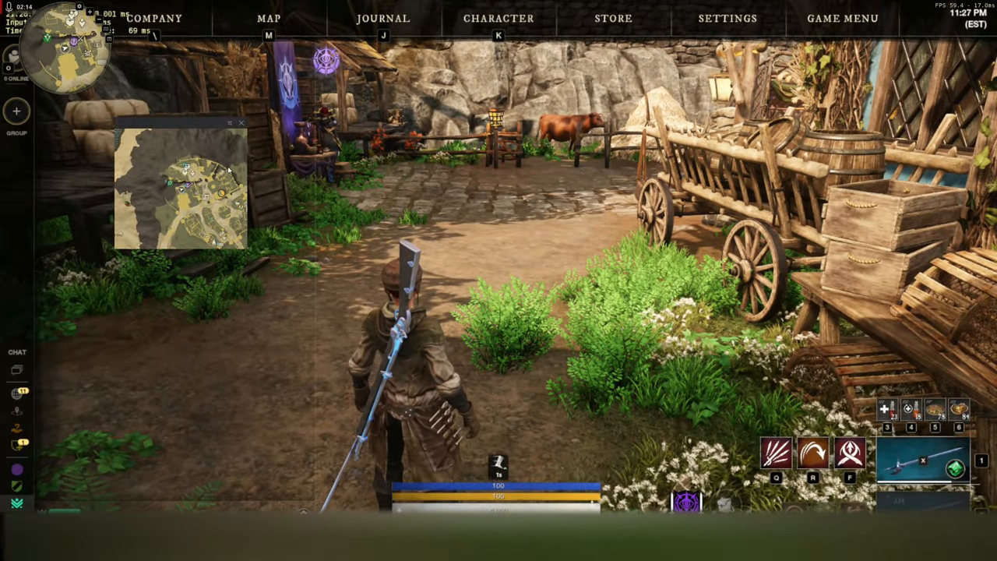
Return focus to New World with the PiP minimap over the top-left compass
{"action": "left_click", "coordinate": [242, 123]}
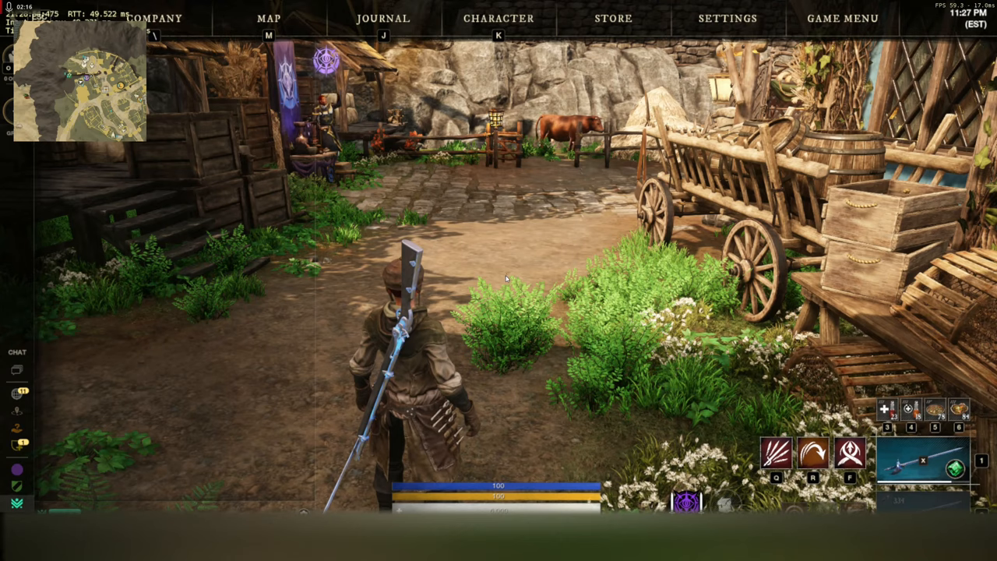